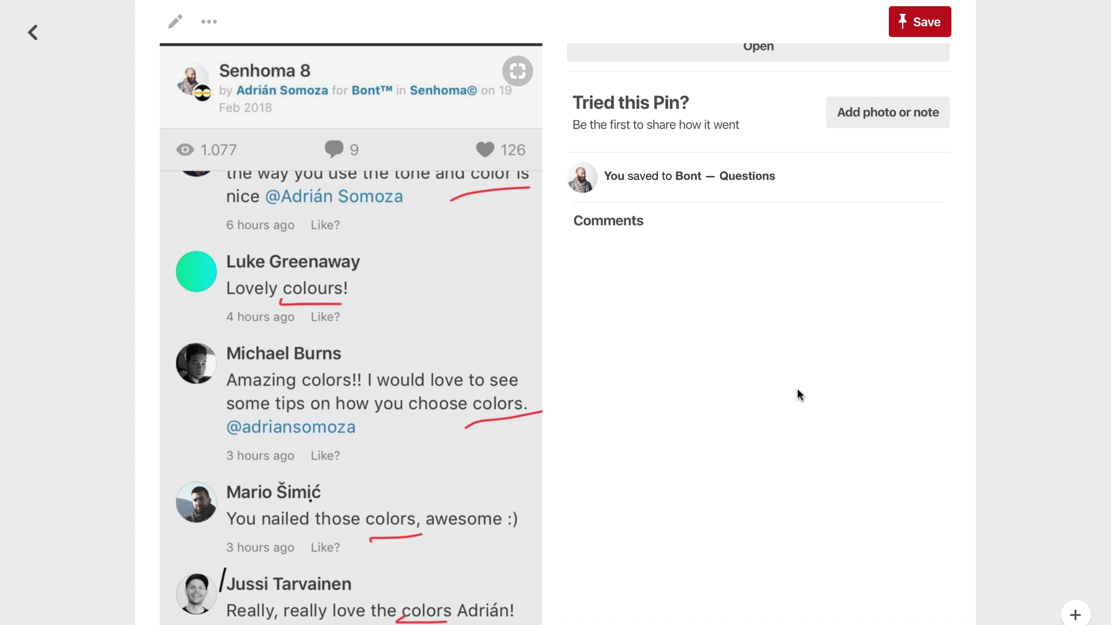
Return from the pin to the Coloring board and browse down through its saved pins
click(33, 32)
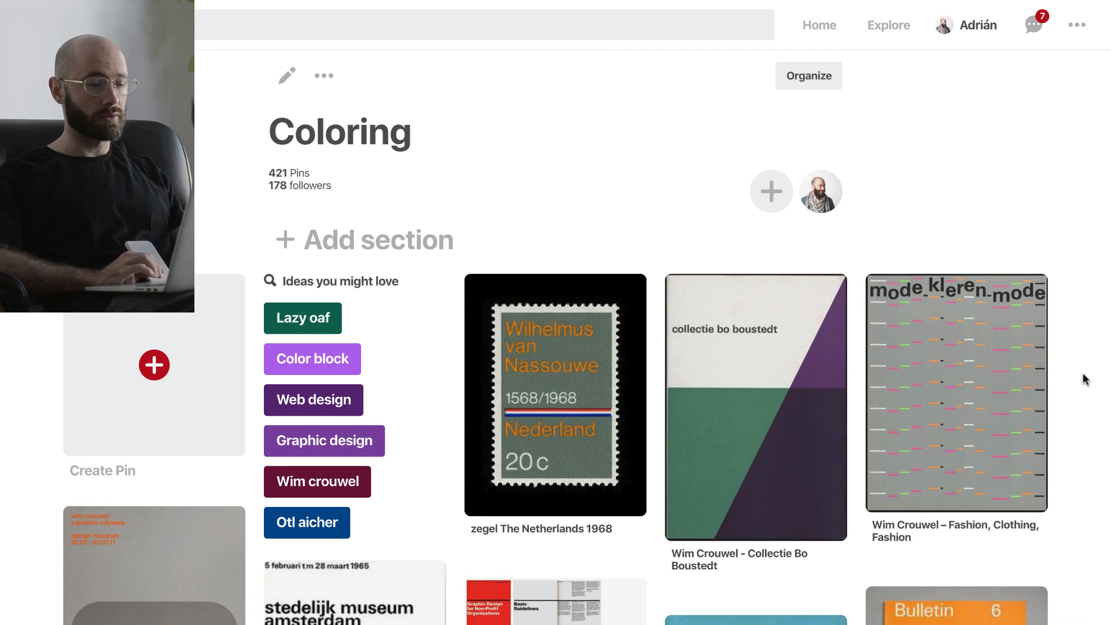
scroll(down, 3)
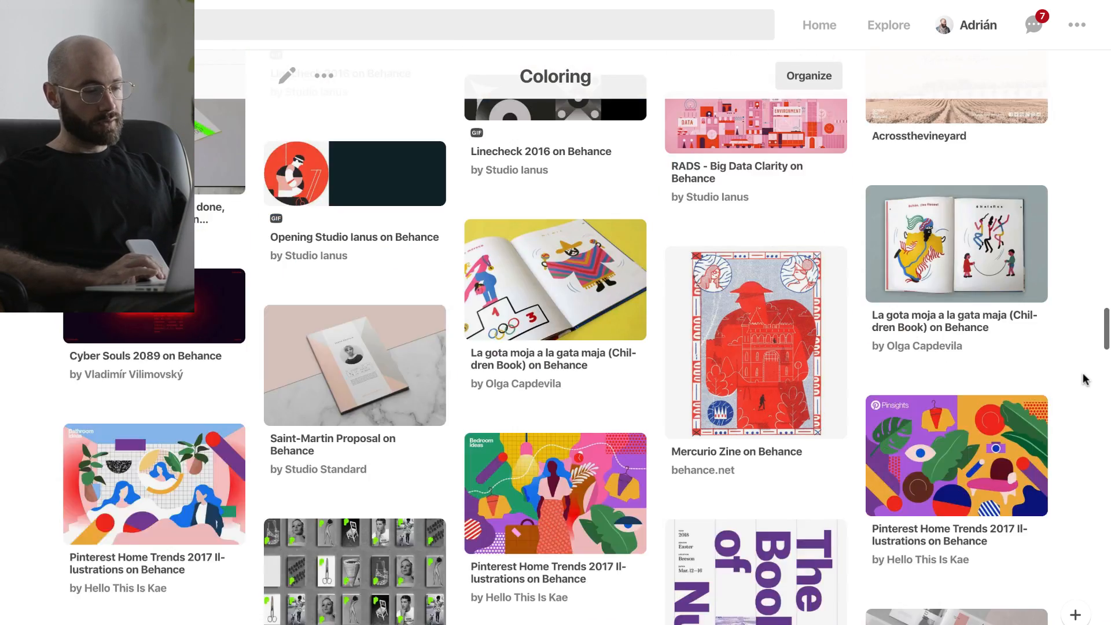
scroll(down, 3)
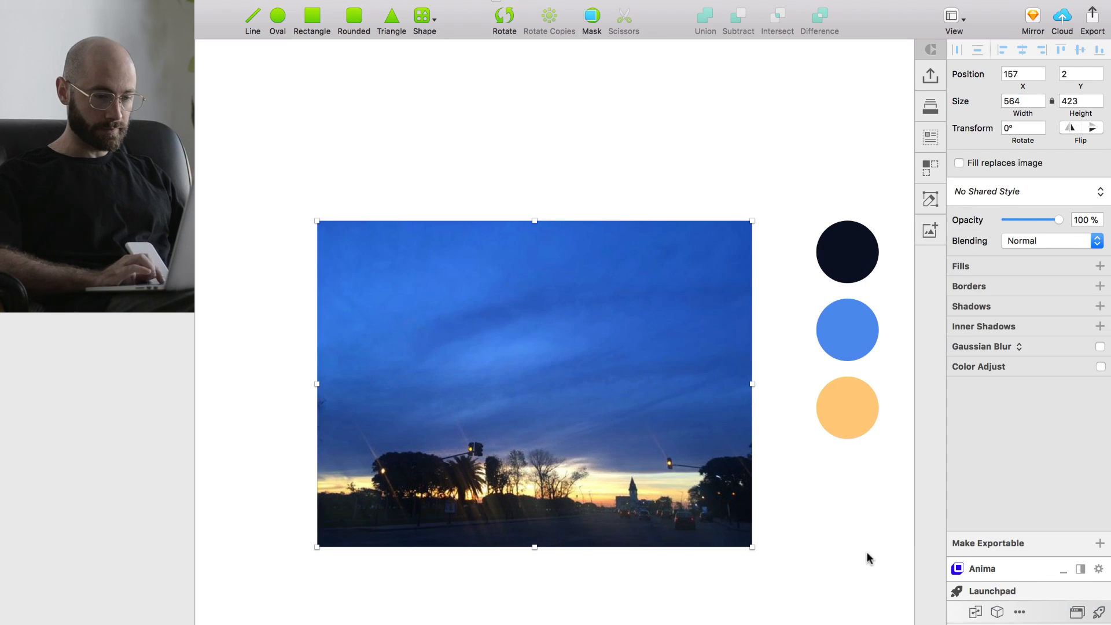
mouse_move(800, 562)
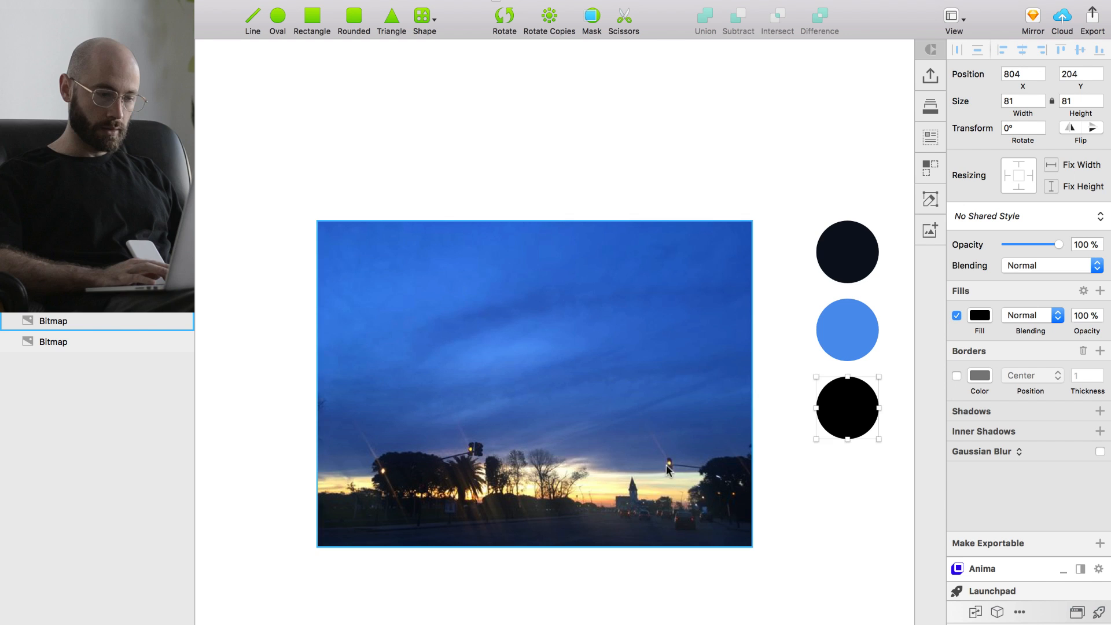
Select the third oval swatch beside the dusk skyline photo to reset its fill to black
click(979, 315)
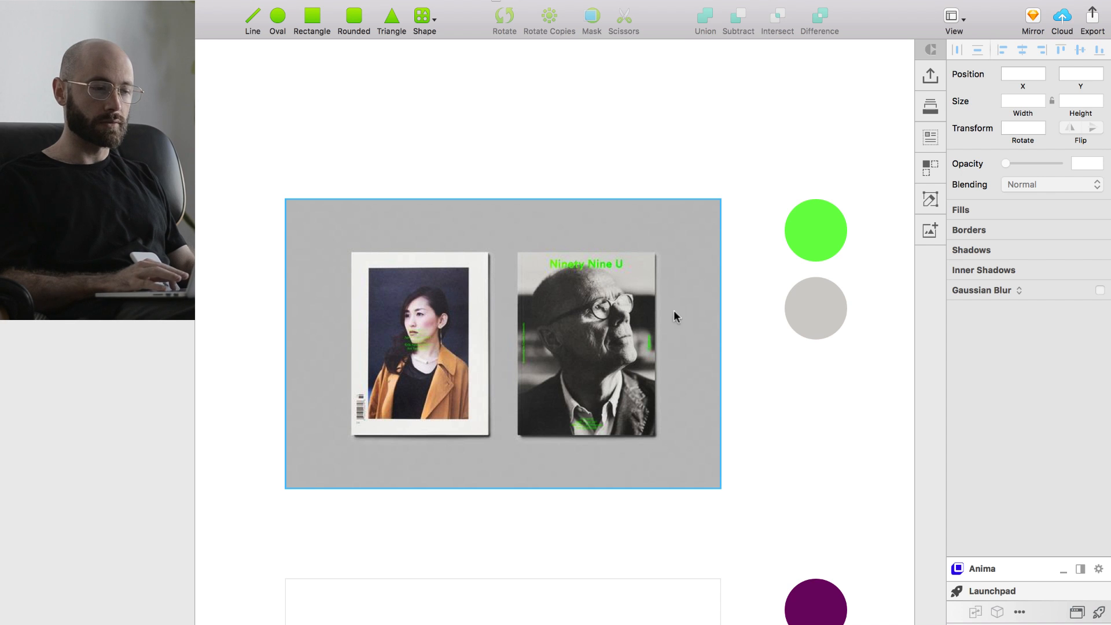
Deselect the magazine covers artboard and scroll to the hills illustration with purple, red and peach swatches
click(801, 428)
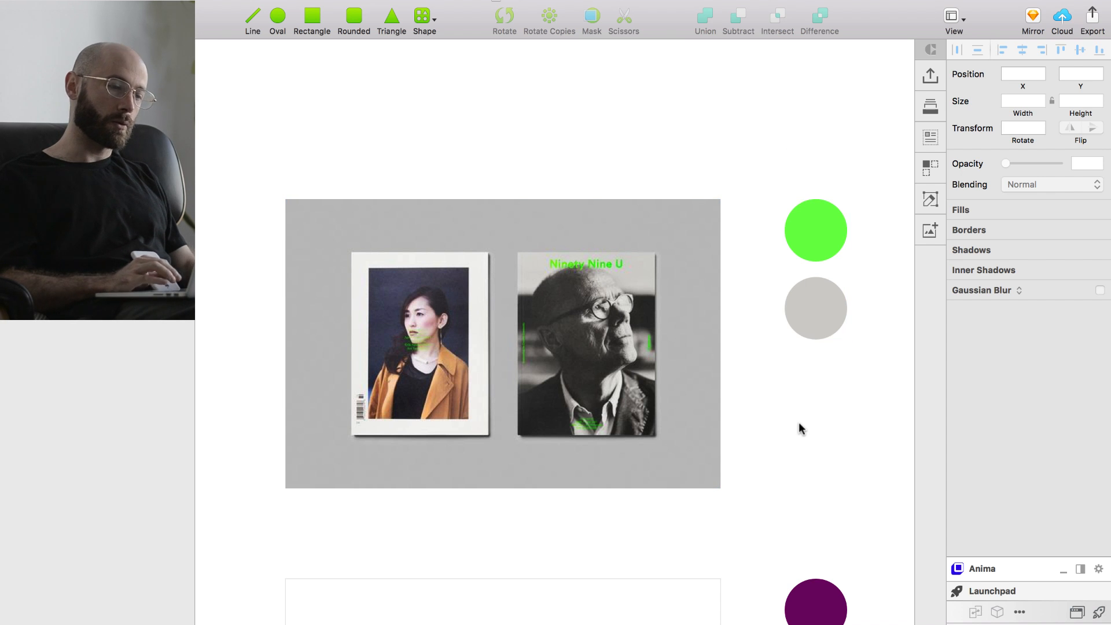
scroll(down, 3)
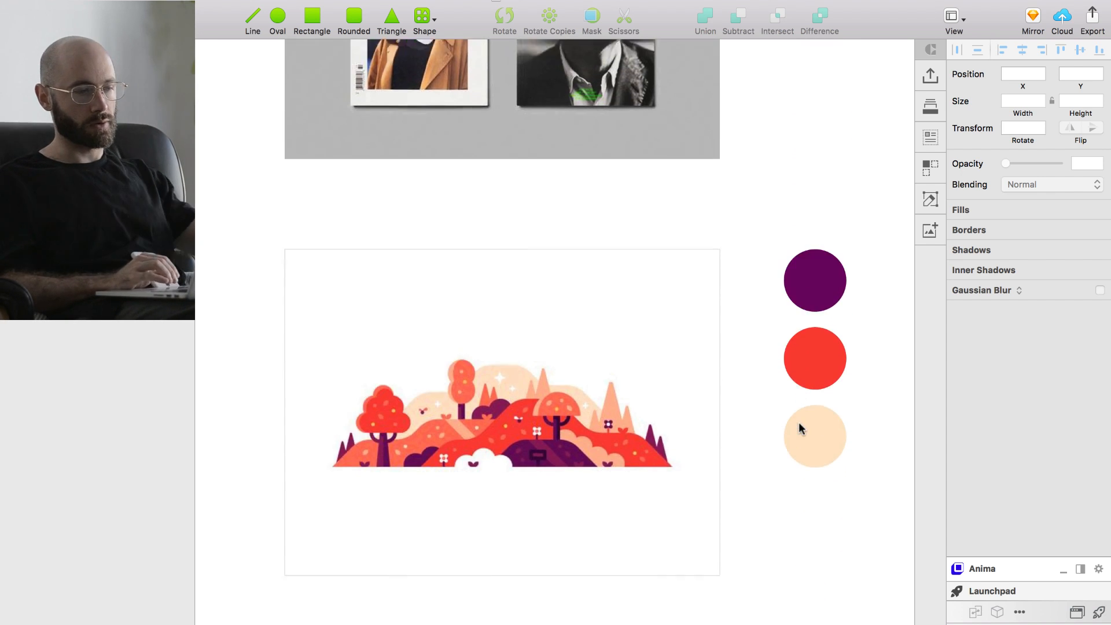
scroll(up, 3)
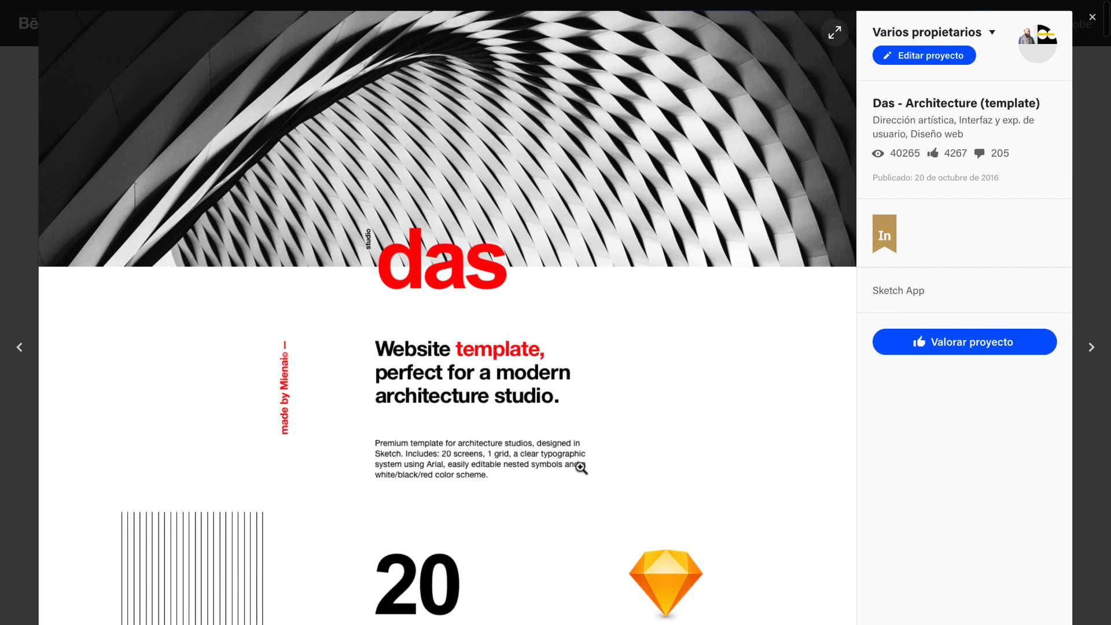
Scroll through the Das architecture template project down to its case study slides
scroll(down, 3)
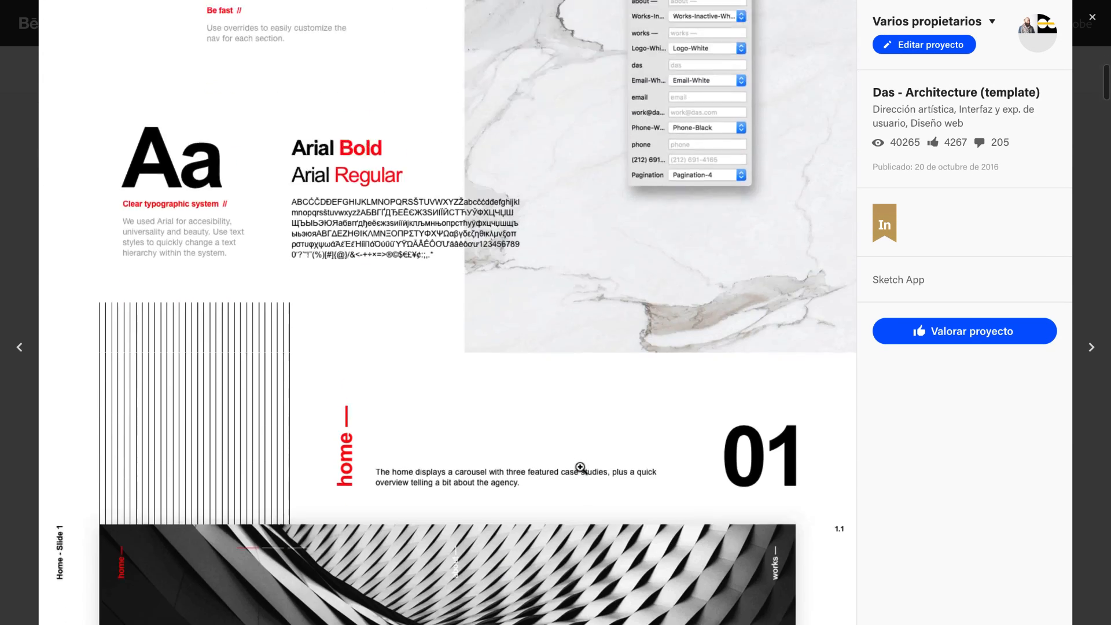
scroll(down, 3)
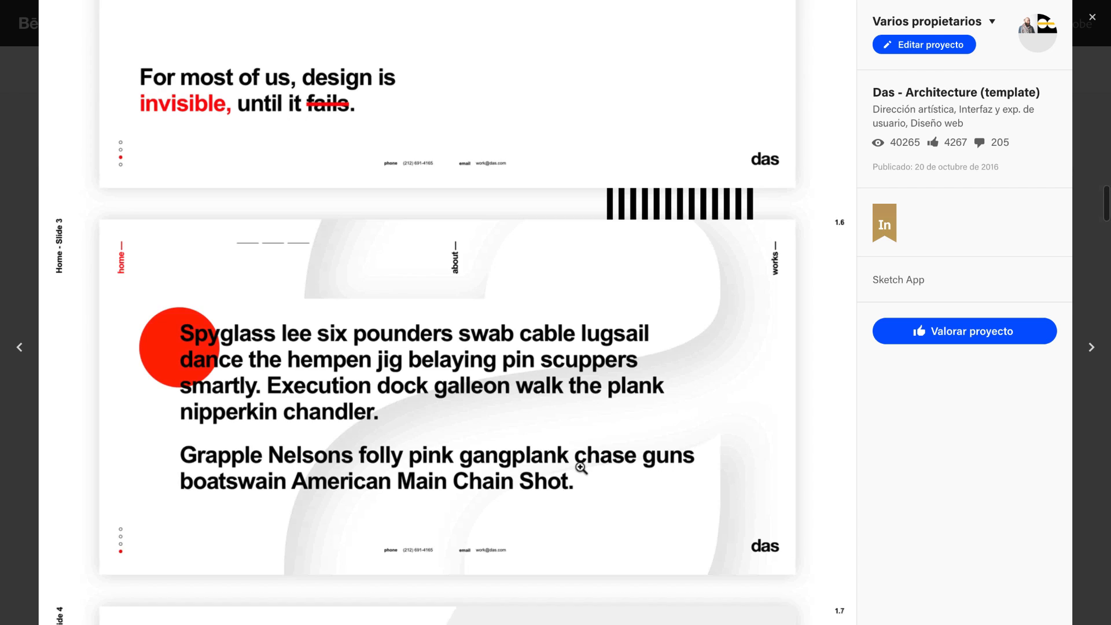
scroll(down, 3)
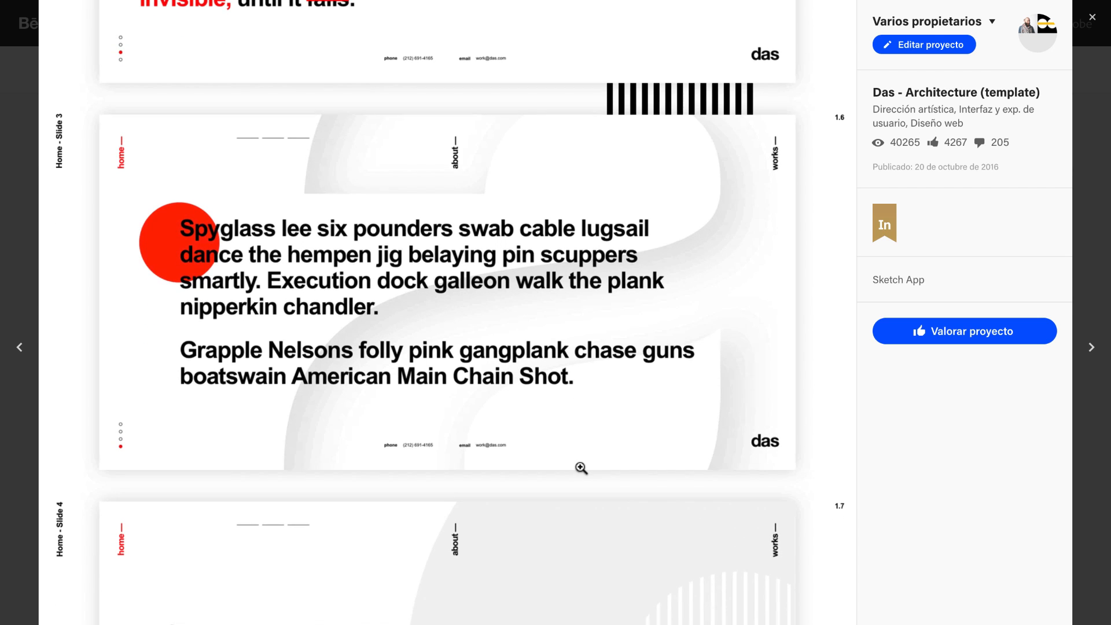
scroll(down, 3)
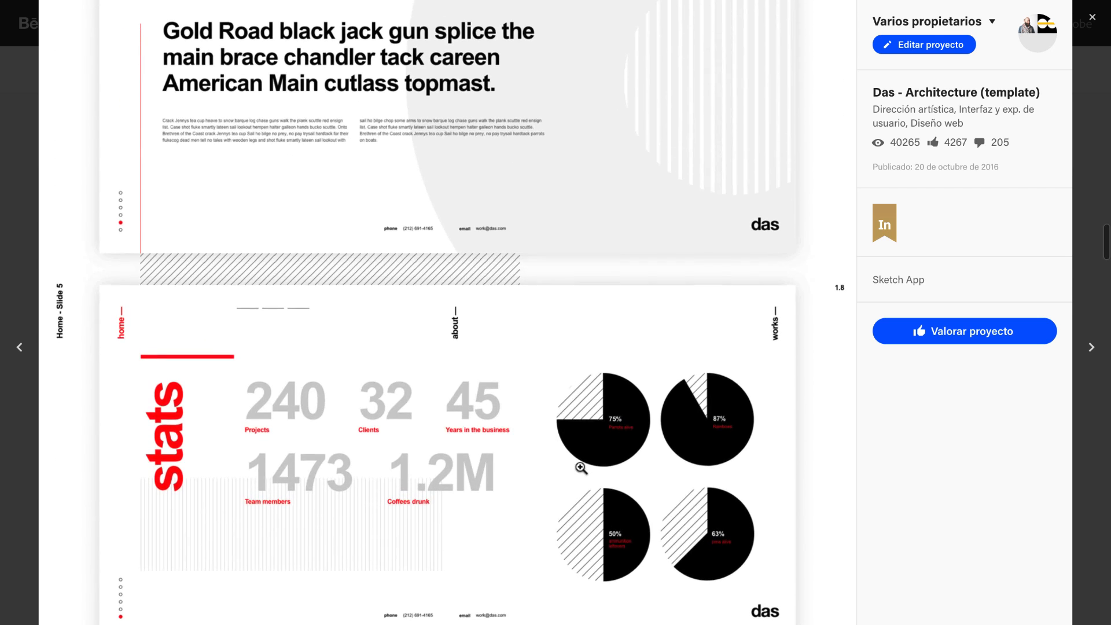
scroll(down, 3)
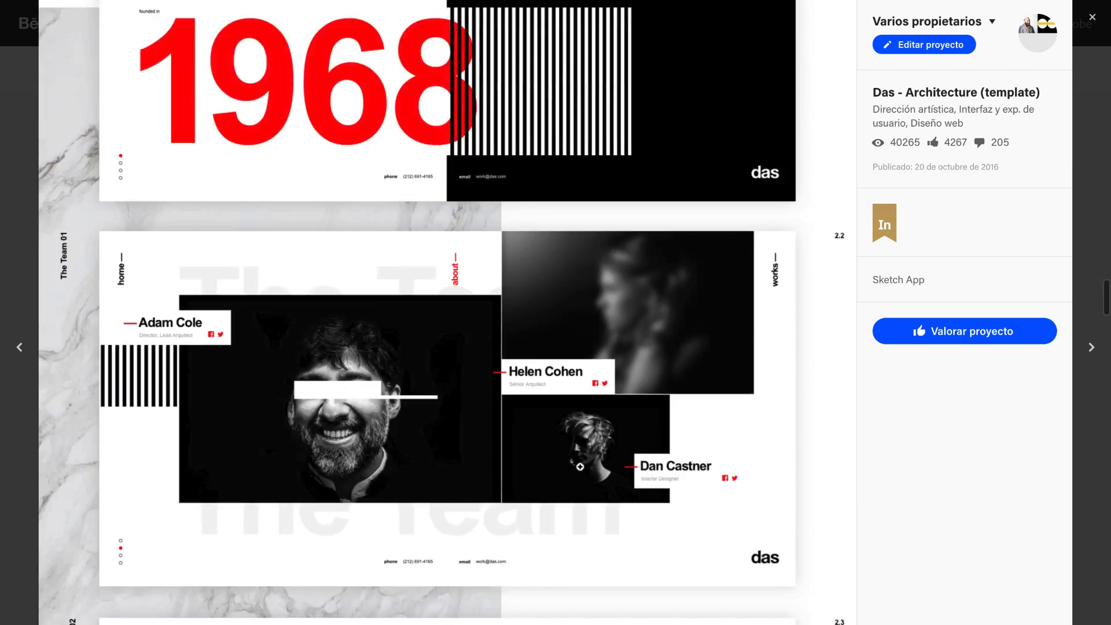
scroll(down, 3)
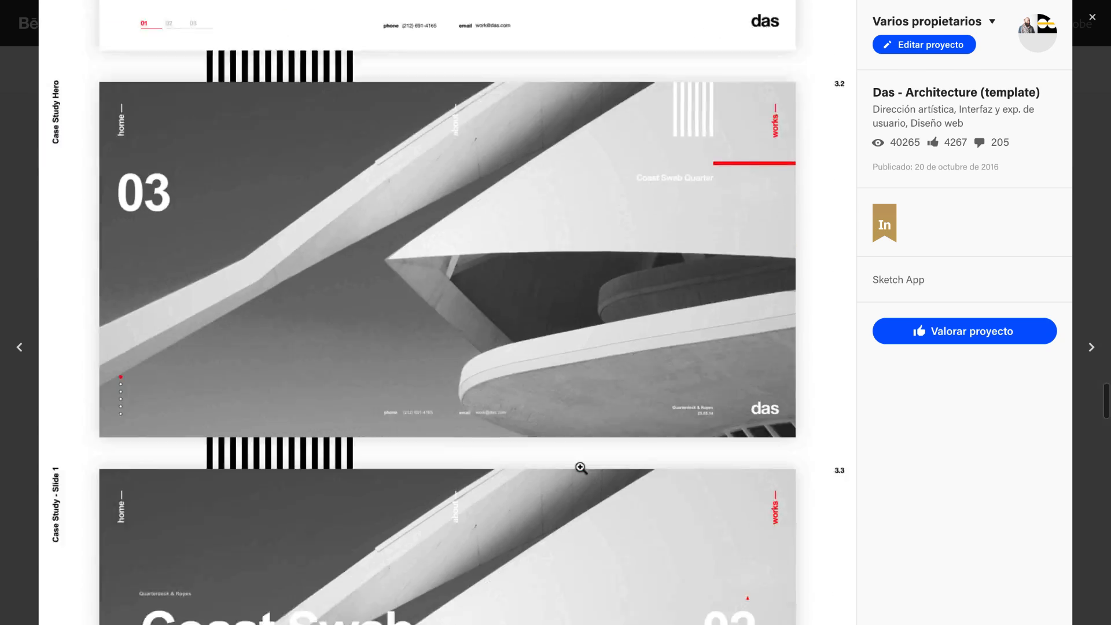
scroll(down, 3)
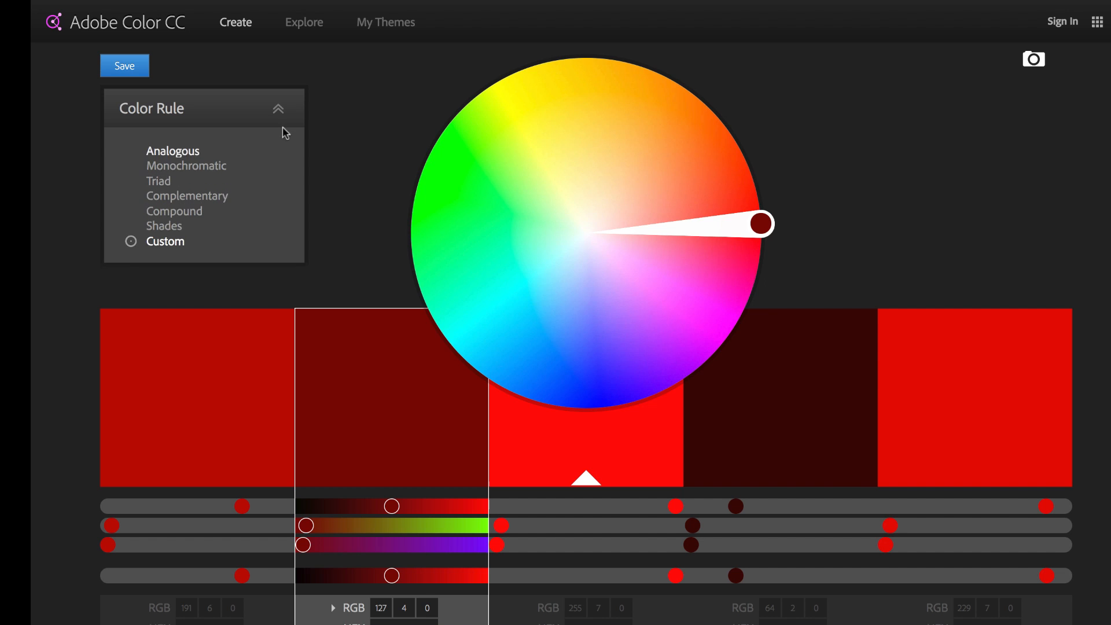
mouse_move(186, 166)
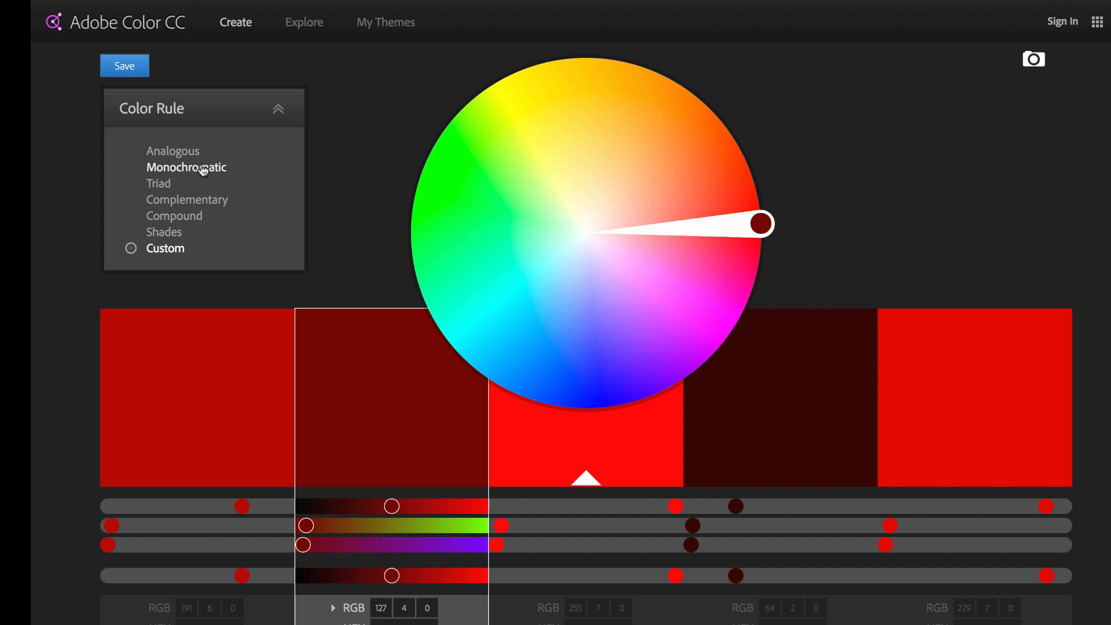
Apply the Monochromatic harmony rule to the red palette, then try the Triad rule
click(186, 166)
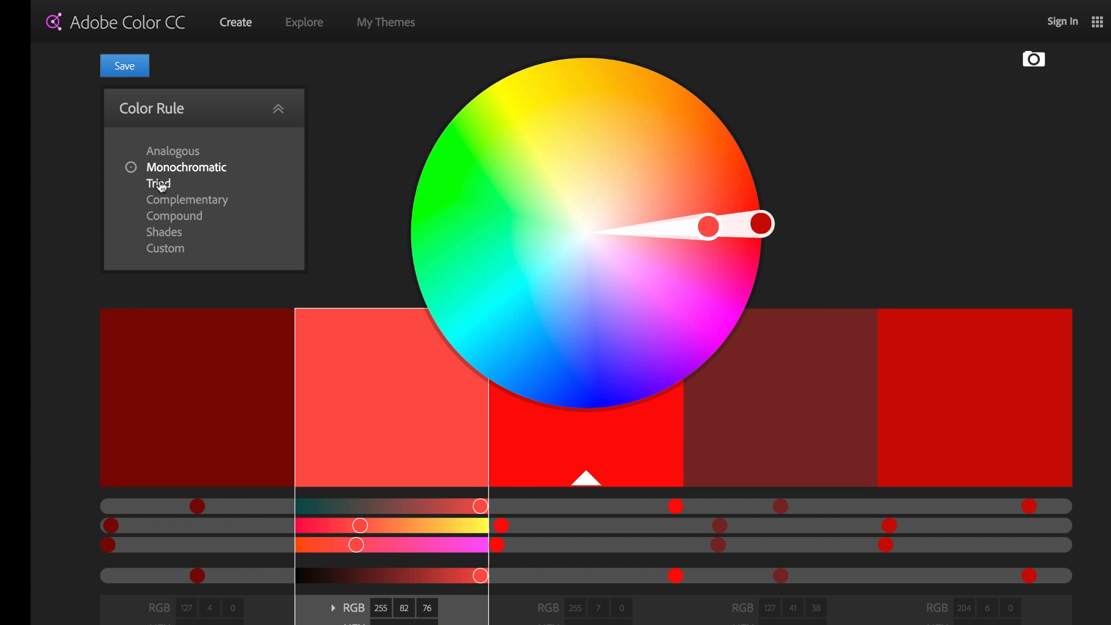
click(188, 199)
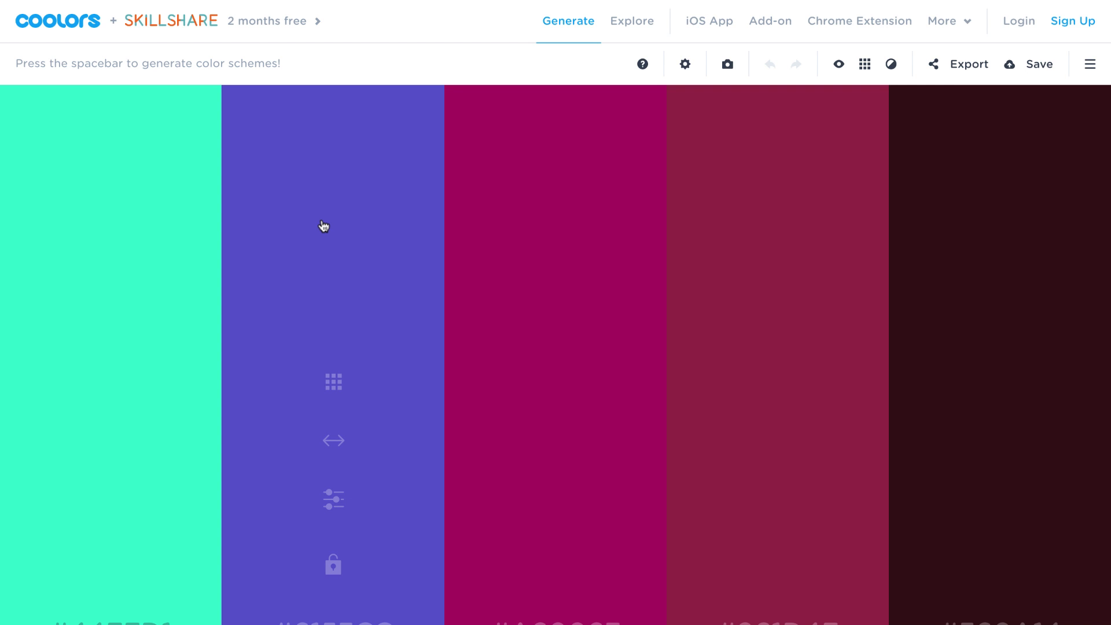
Generate several random schemes with spacebar, then more with the teal-gray third color kept locked
key(space)
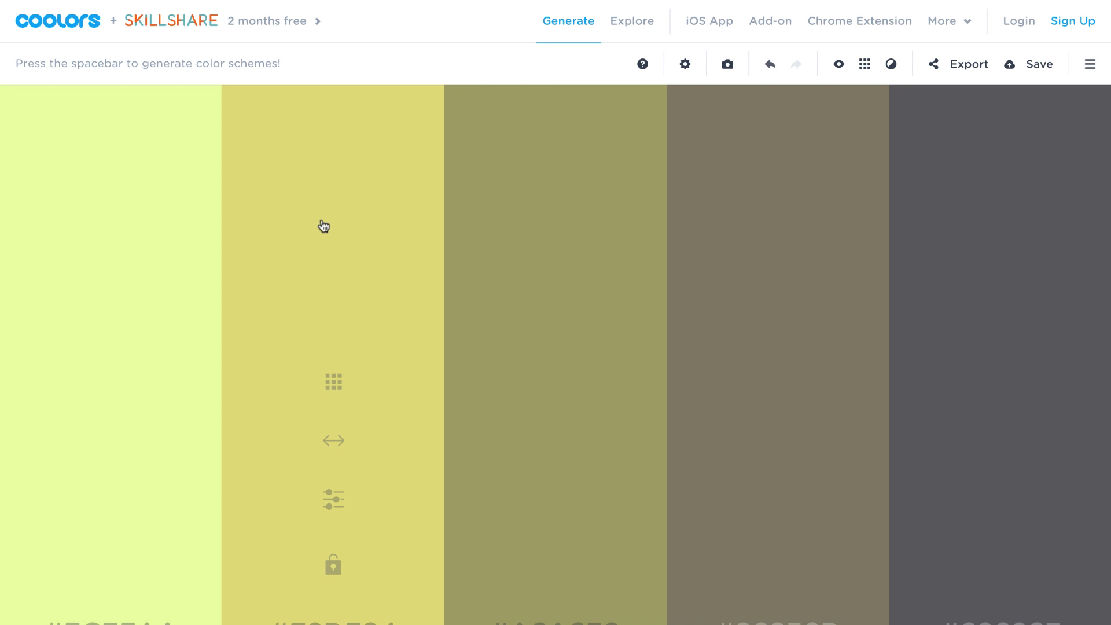
key(space)
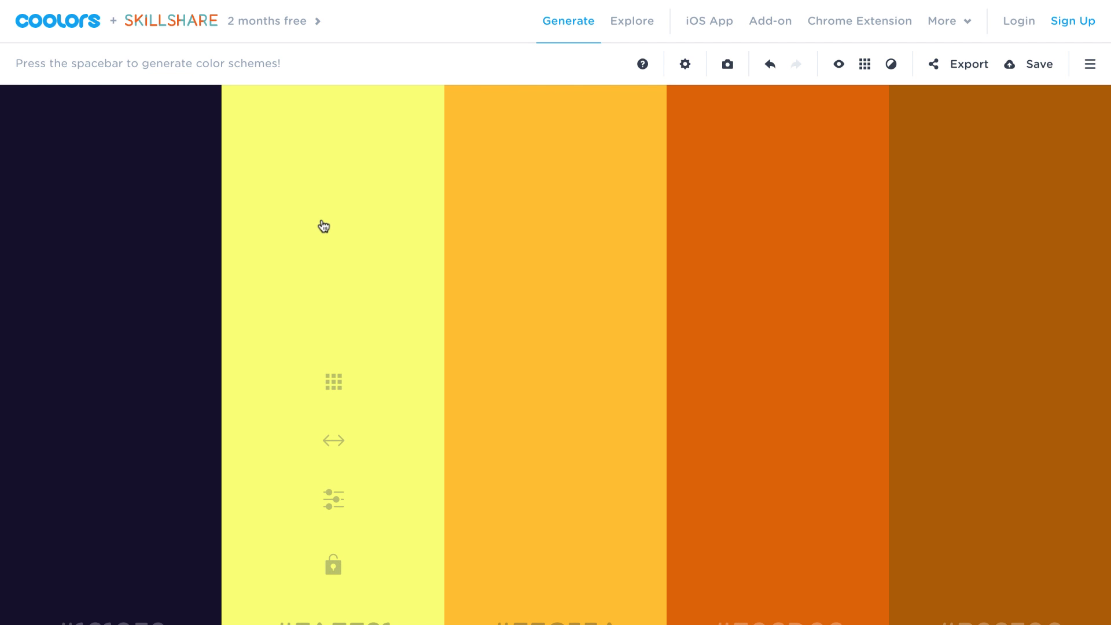
key(space)
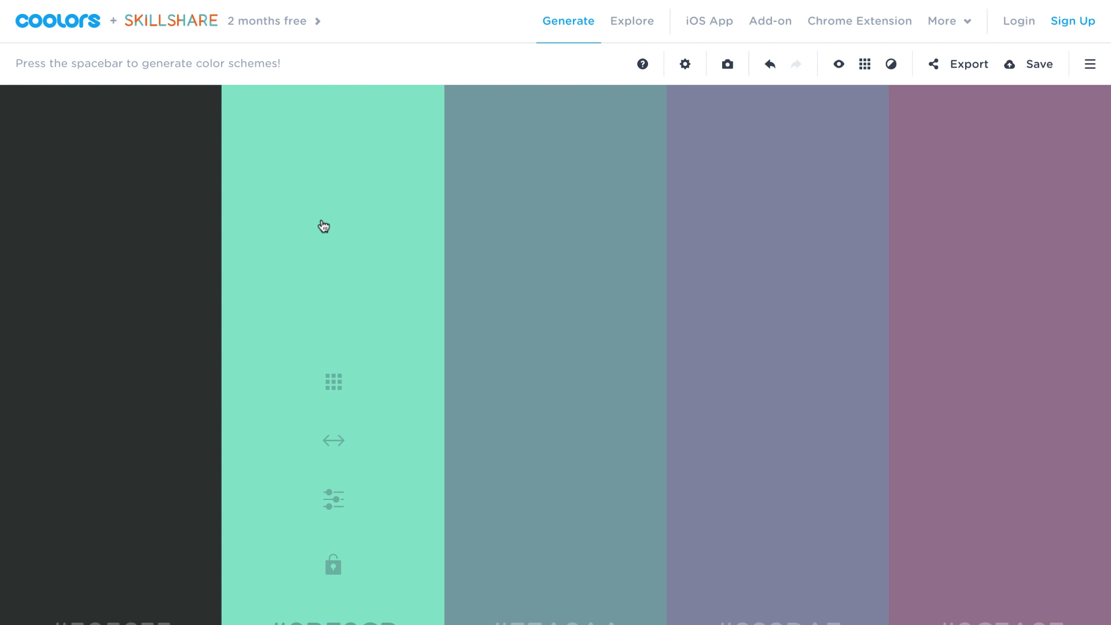
mouse_move(534, 256)
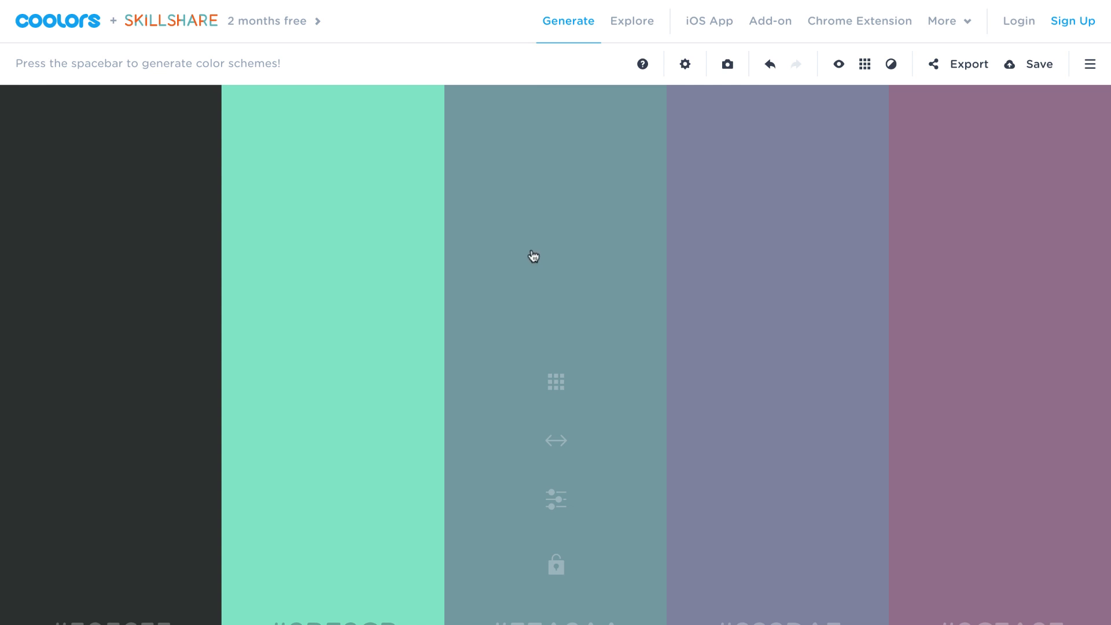
mouse_move(540, 263)
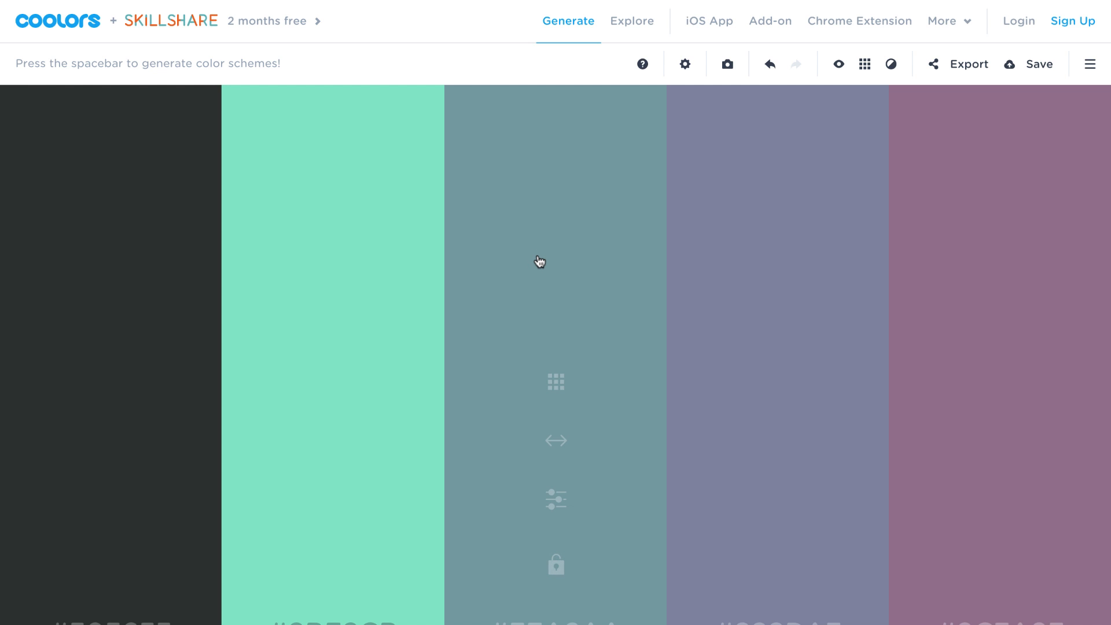
mouse_move(539, 328)
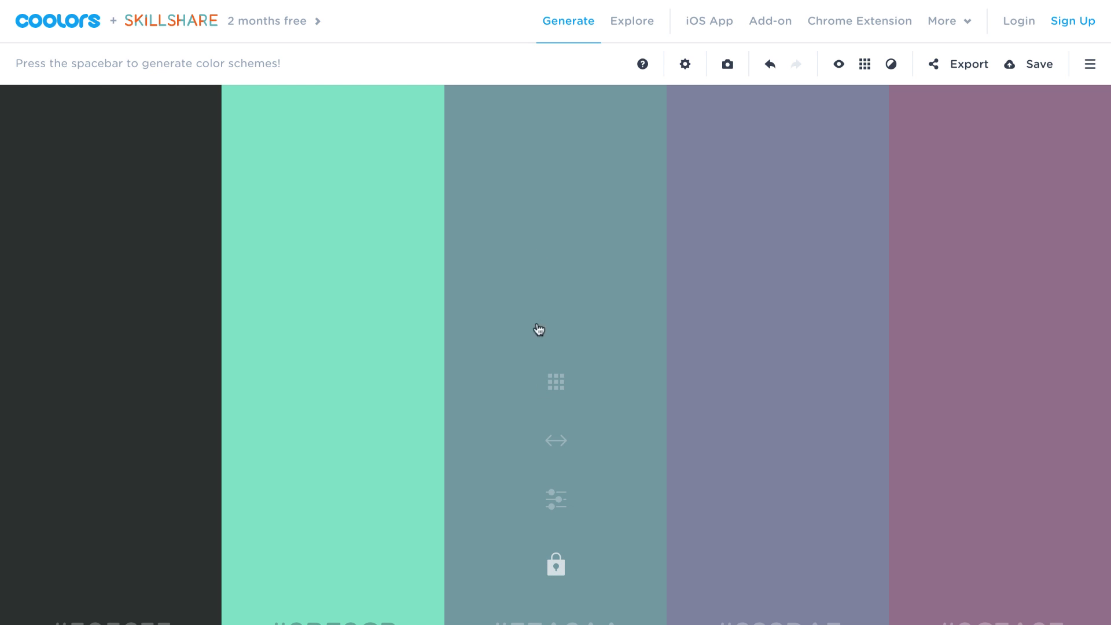
mouse_move(597, 577)
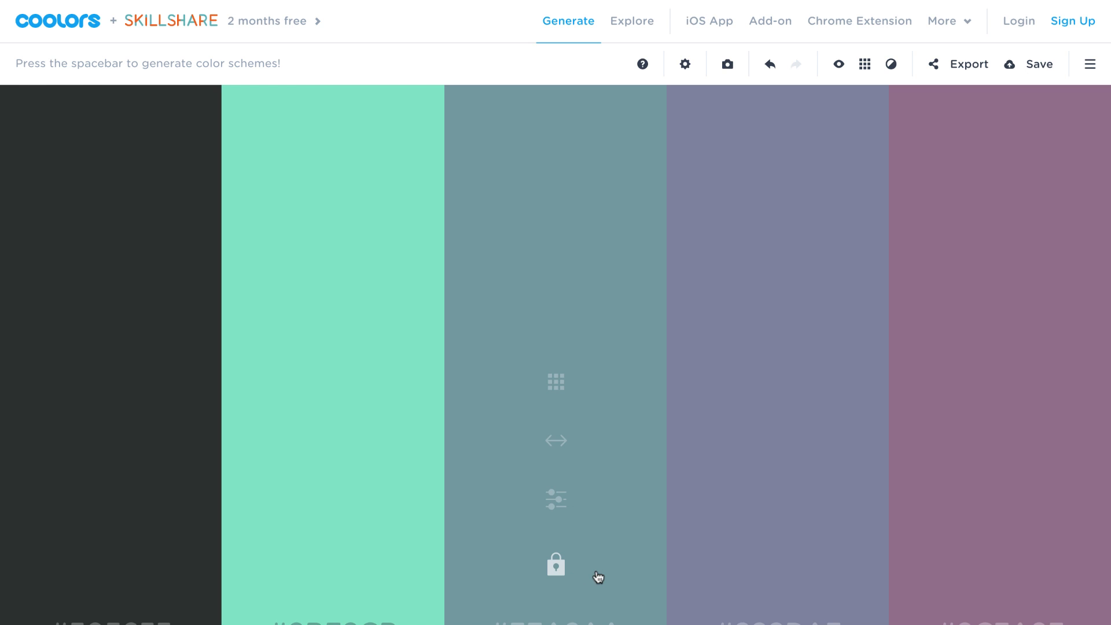
key(space)
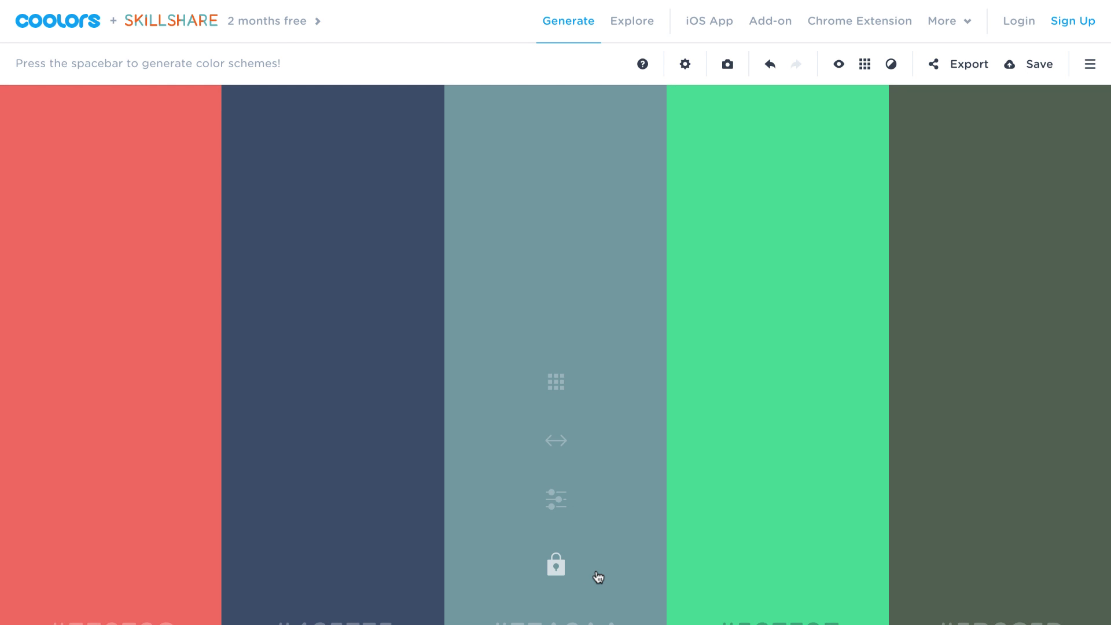
key(space)
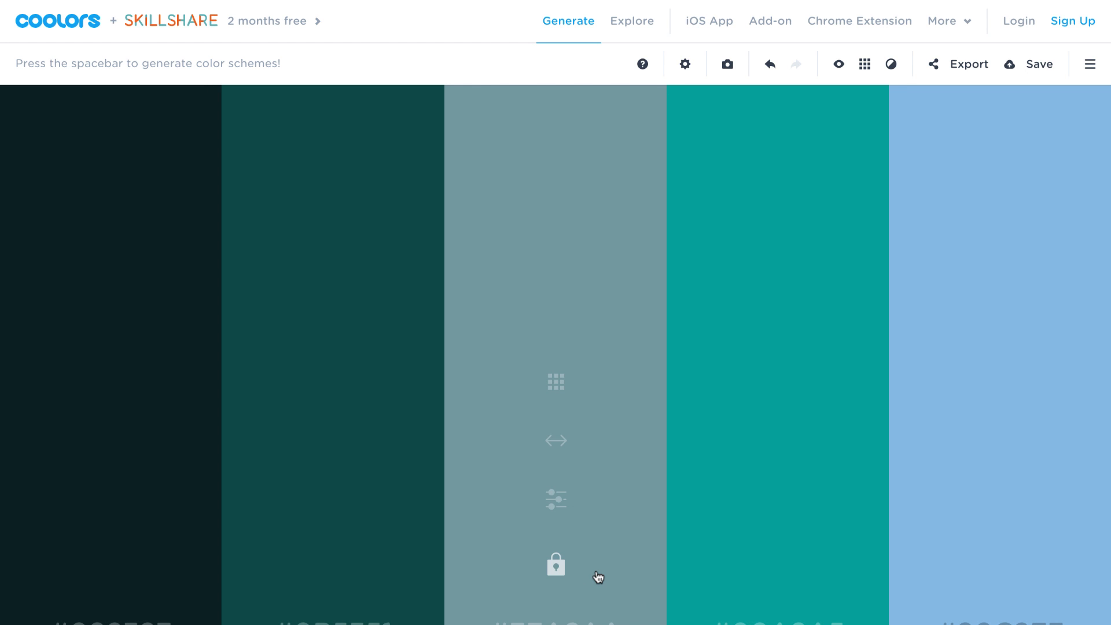